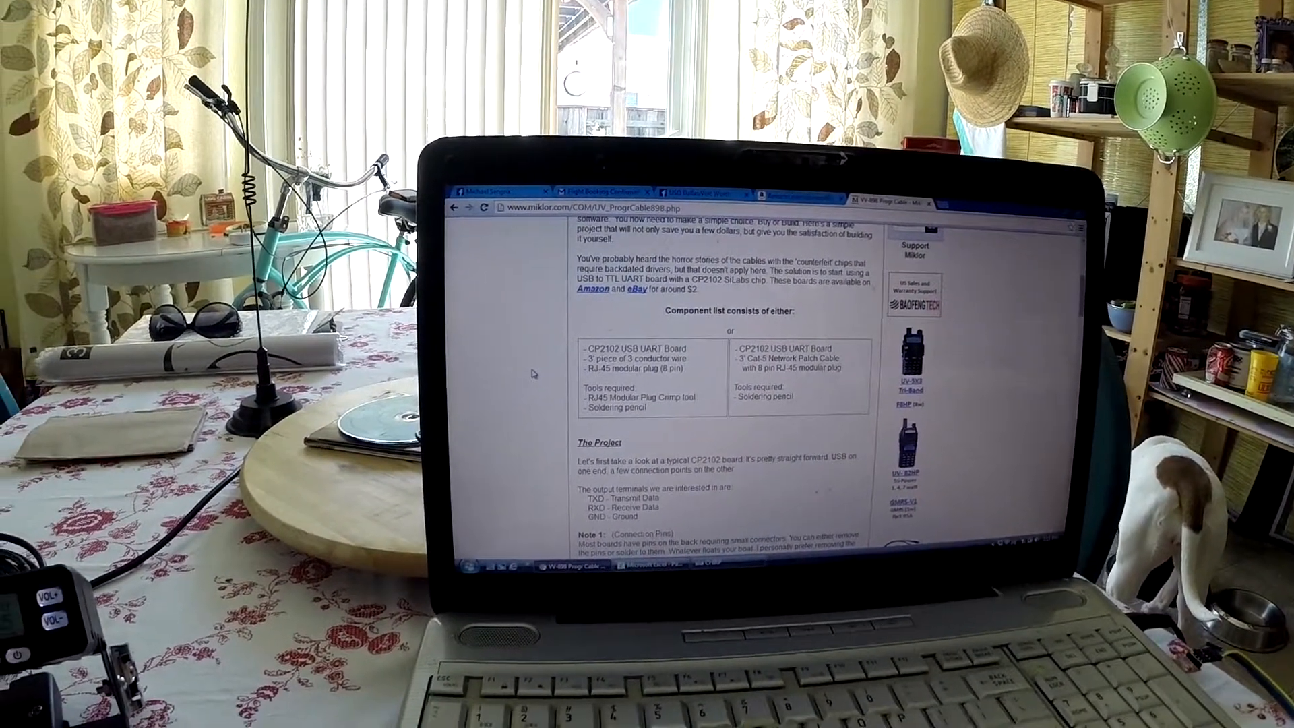
# Close the old channel list without saving and start downloading channels from the Leixen VV-898.
pyautogui.scroll(-3)
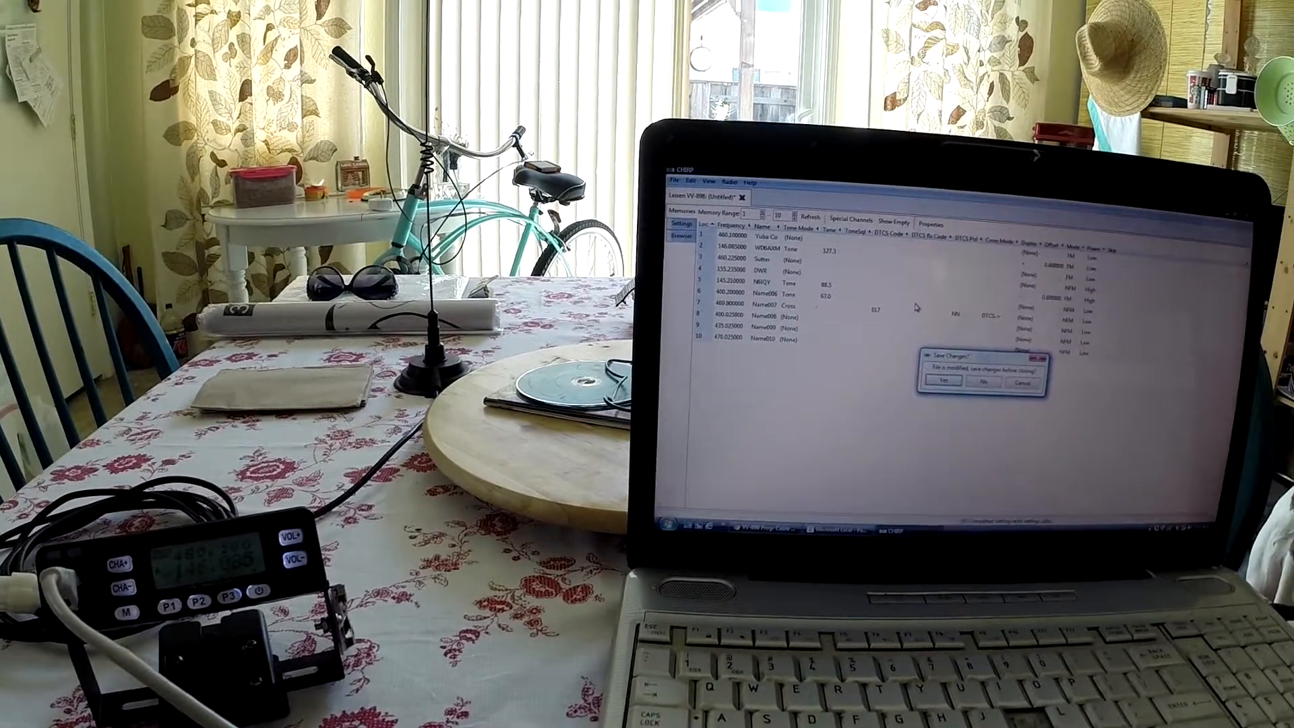
pyautogui.click(985, 380)
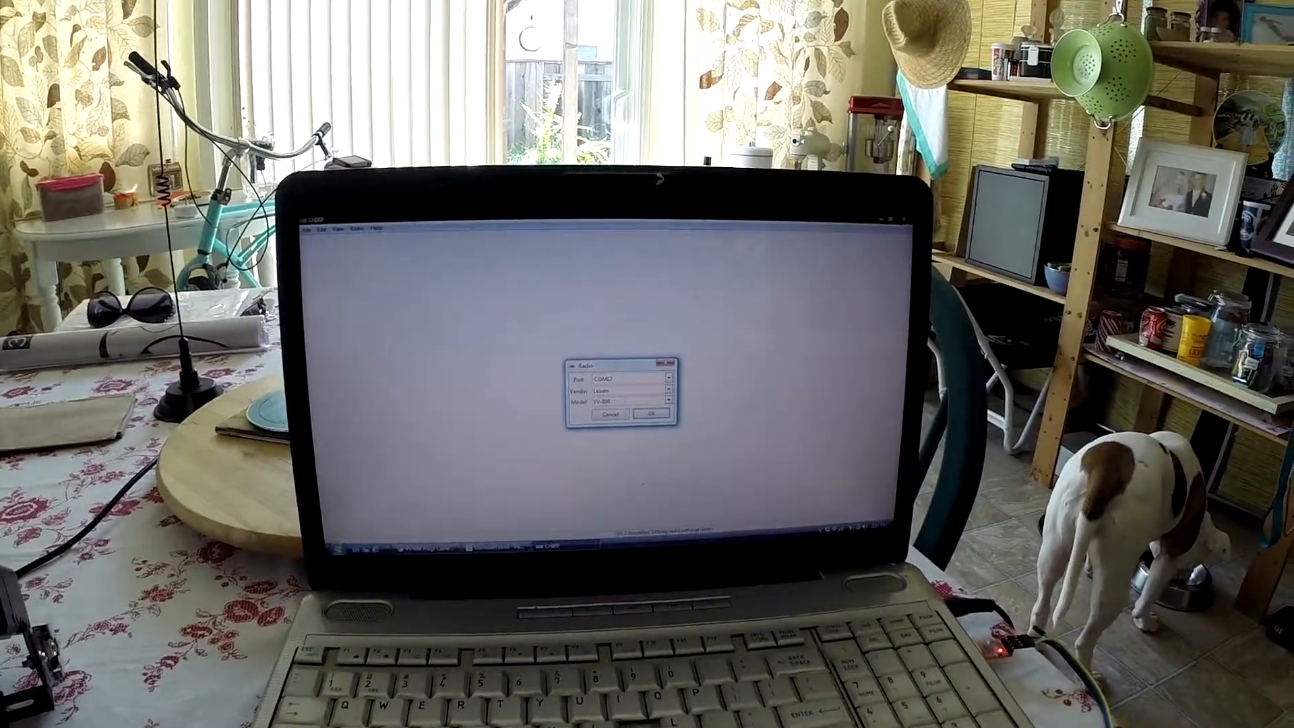
pyautogui.click(651, 413)
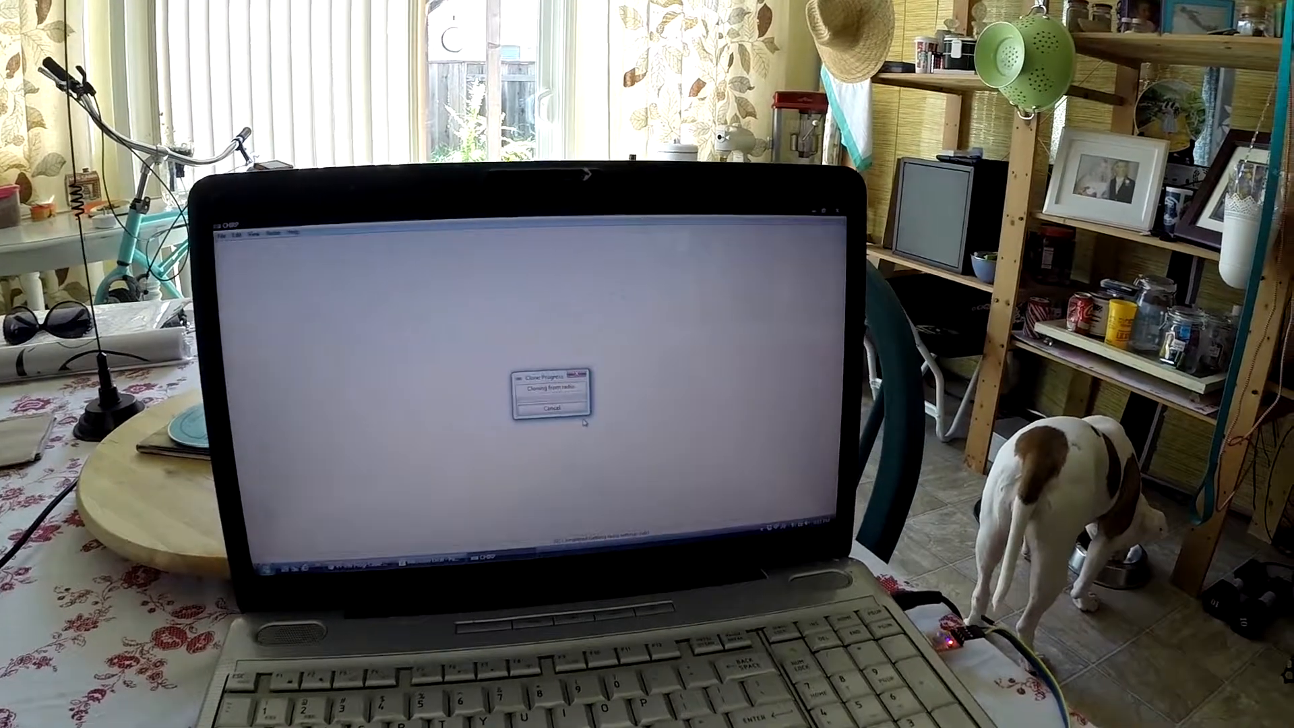